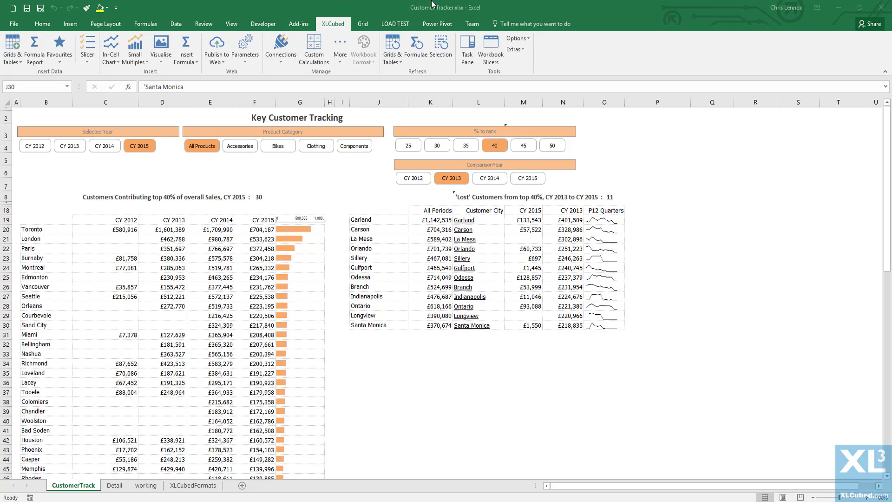
Publish the Customer Tracker workbook from XLCubed to the server's Web Publication folder
left_click(378, 325)
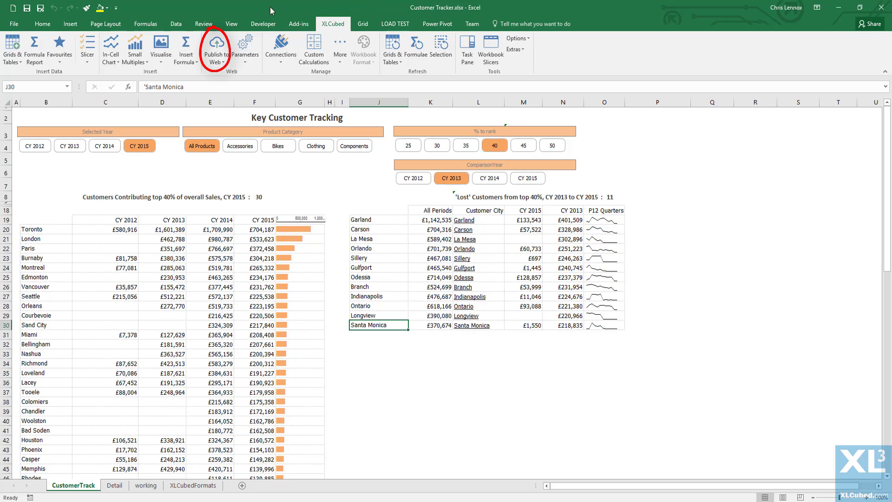
left_click(215, 48)
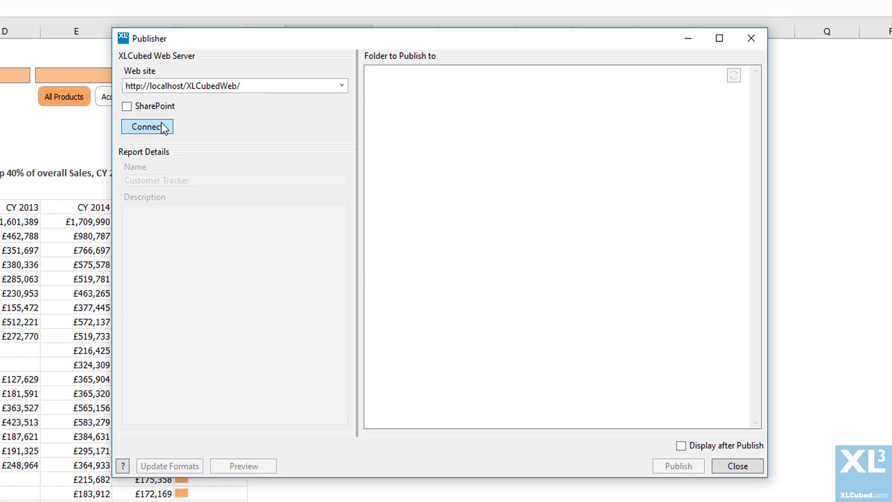
left_click(146, 127)
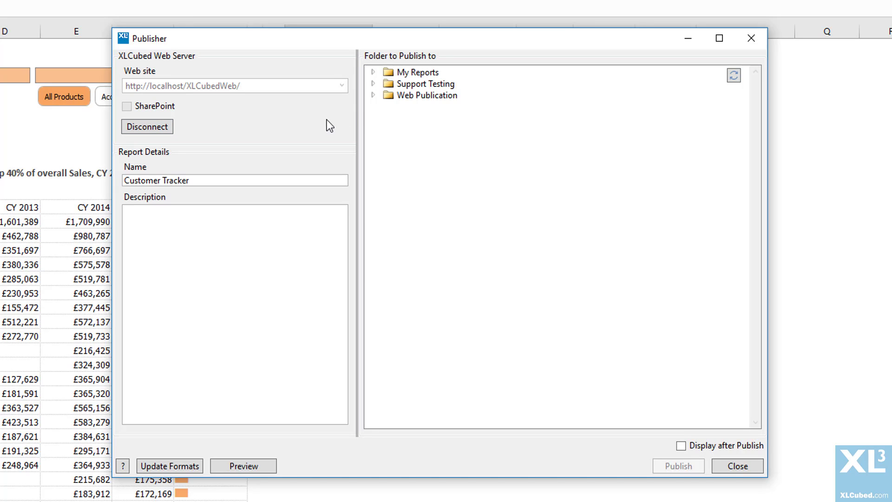
left_click(427, 95)
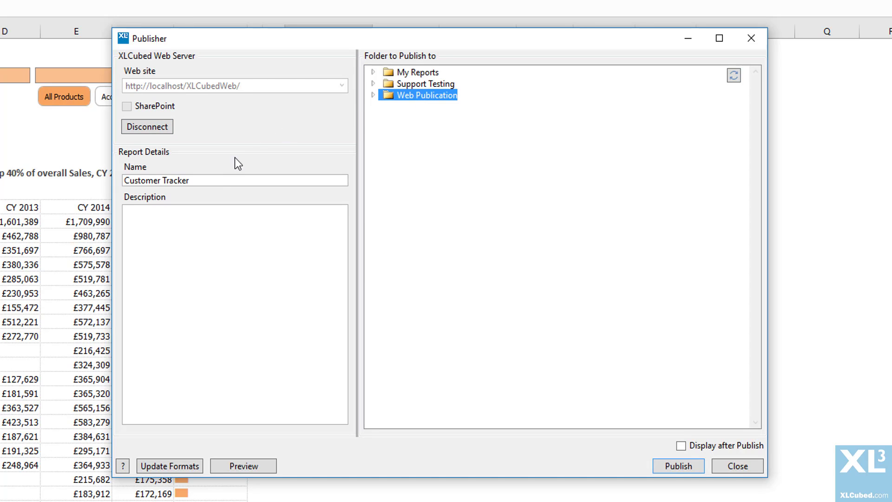
left_click(235, 180)
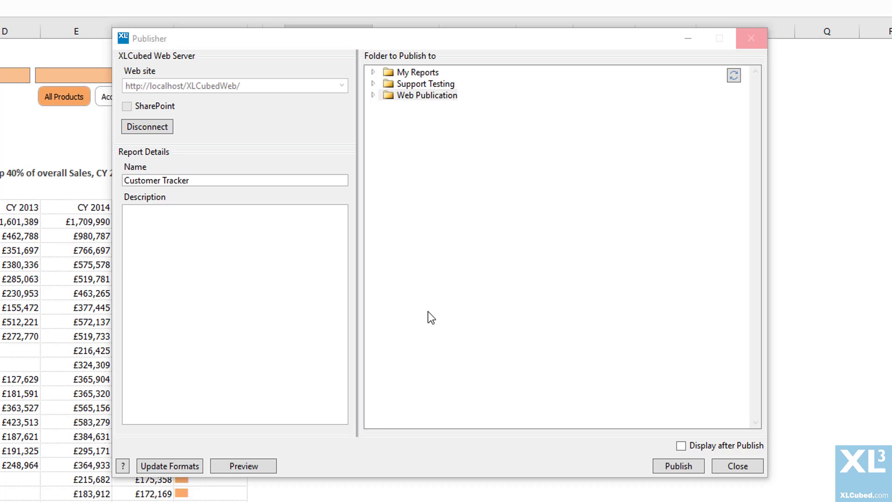
left_click(678, 466)
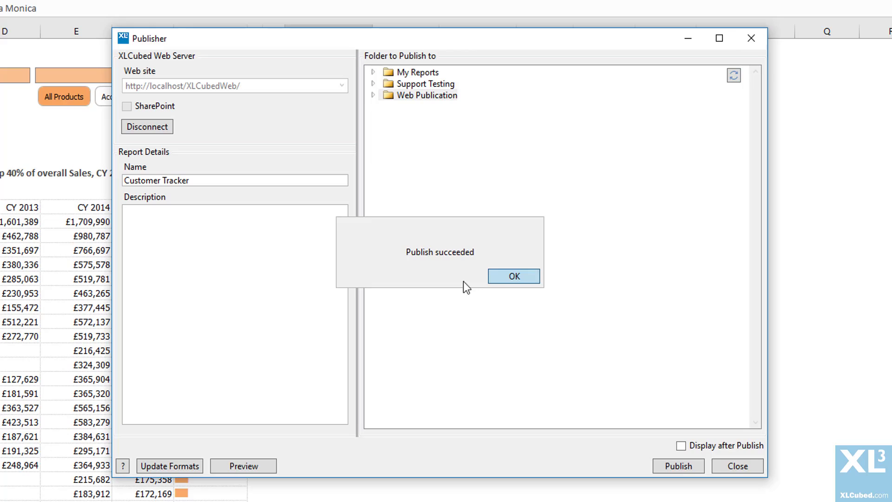
left_click(513, 276)
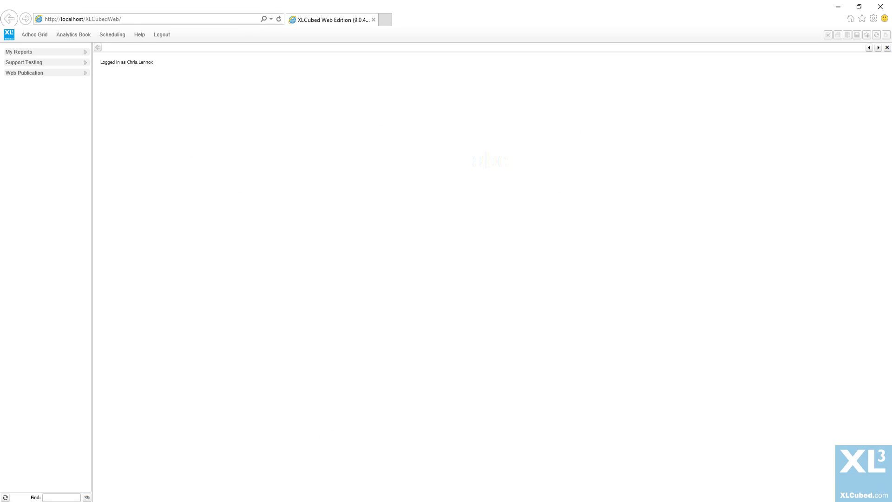
Open Customer Tracker, try years CY 2012, CY 2014 and CY 2015, then rank by top 30
left_click(23, 73)
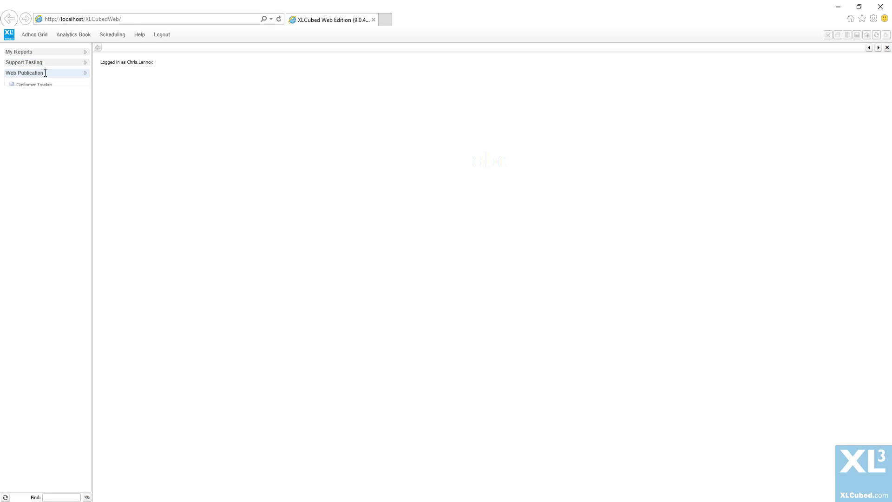
left_click(34, 84)
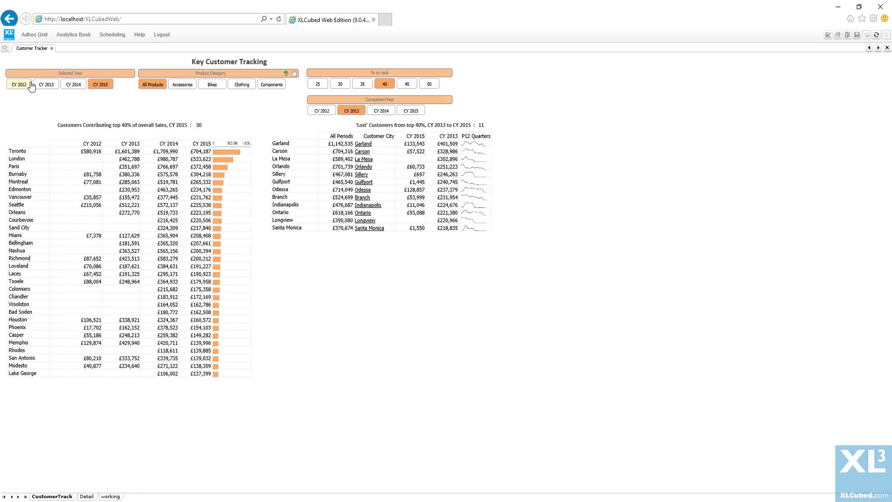
left_click(380, 109)
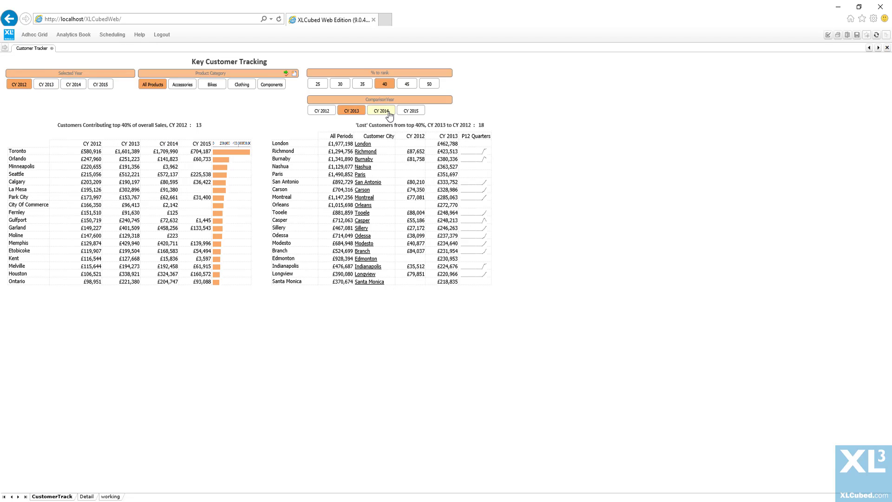
left_click(380, 109)
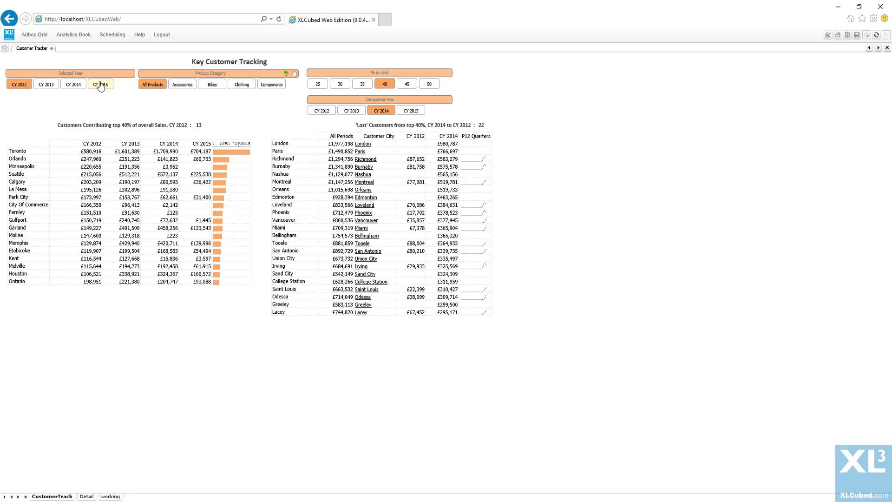
left_click(100, 84)
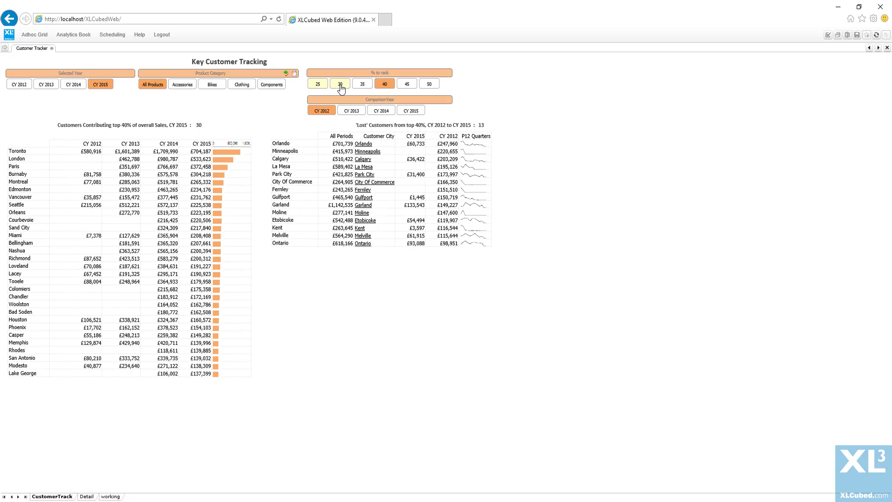
left_click(339, 83)
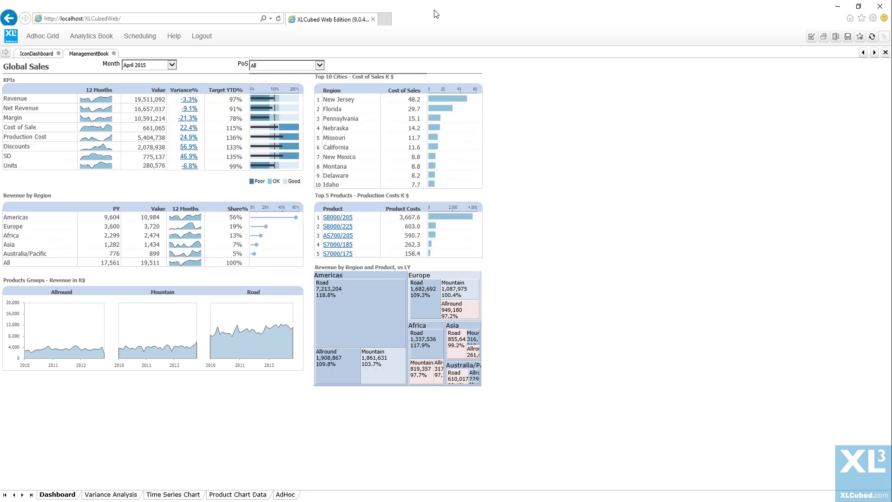
Set the Global Sales dashboard to August 2015 and drill Units variance into a time series chart
left_click(171, 64)
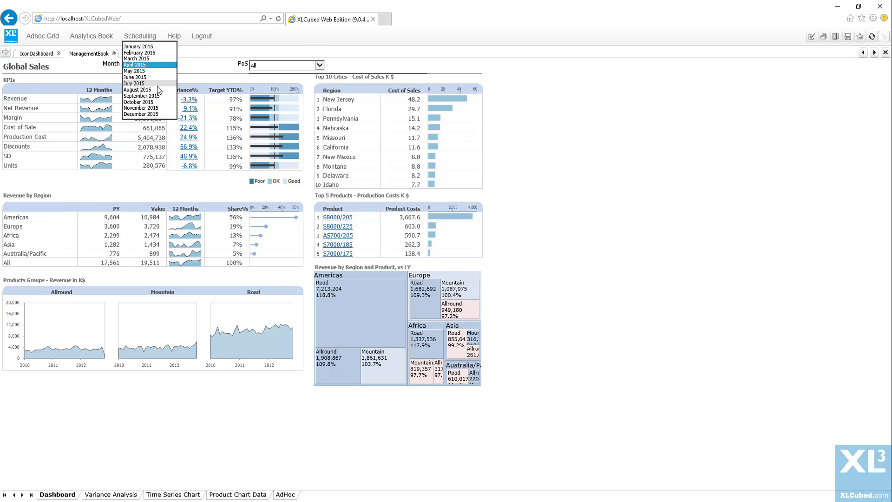
left_click(136, 90)
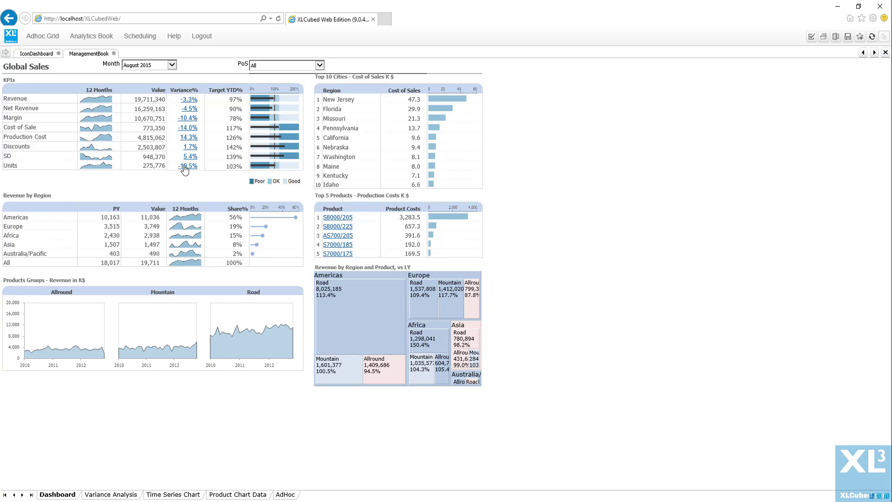
left_click(110, 494)
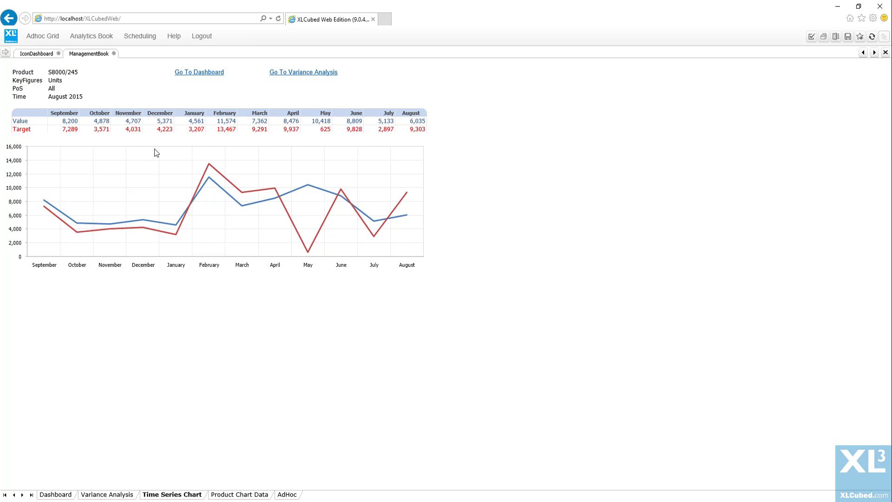
mouse_move(195, 225)
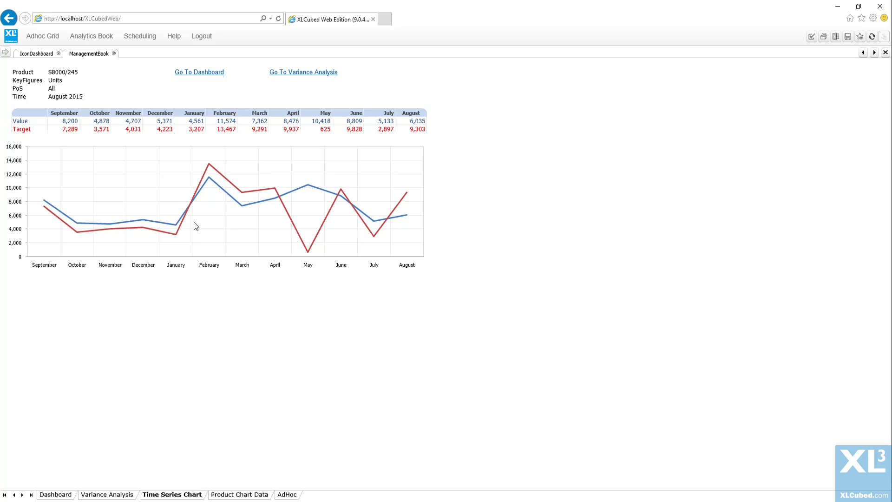
Show the AdHoc sheet with the 2015 monthly Road revenue grid for Asian countries
left_click(283, 494)
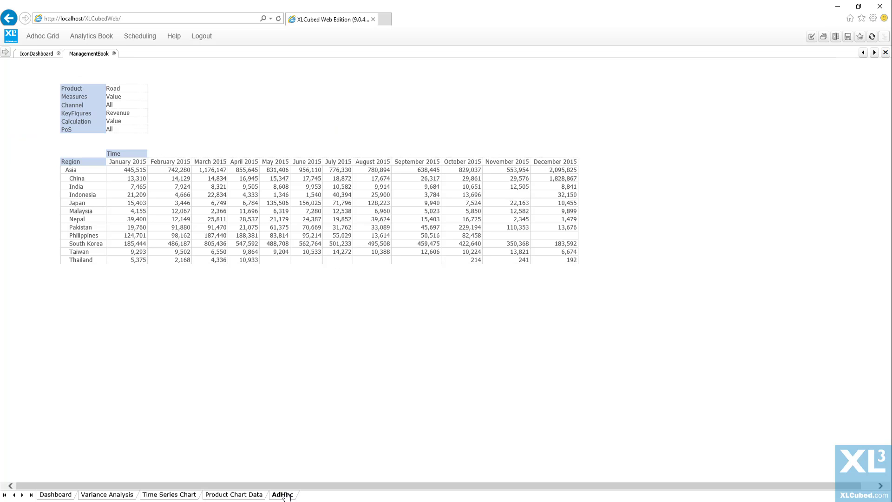
mouse_move(269, 317)
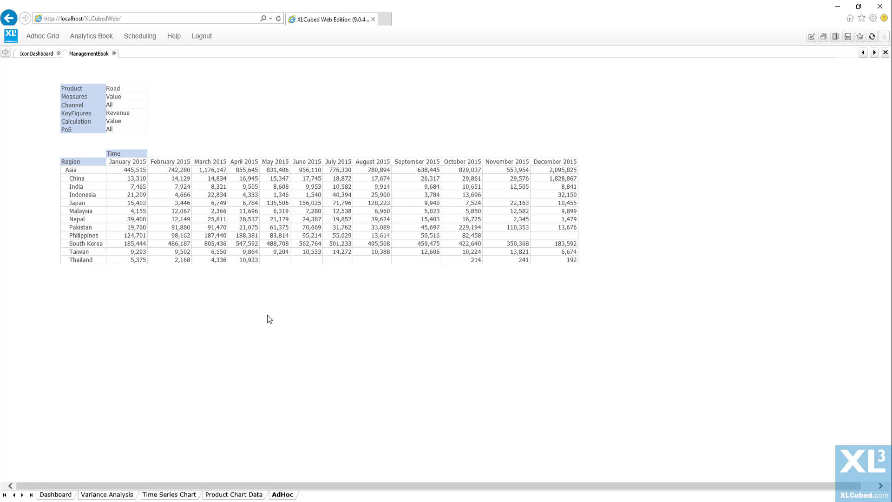
mouse_move(76, 89)
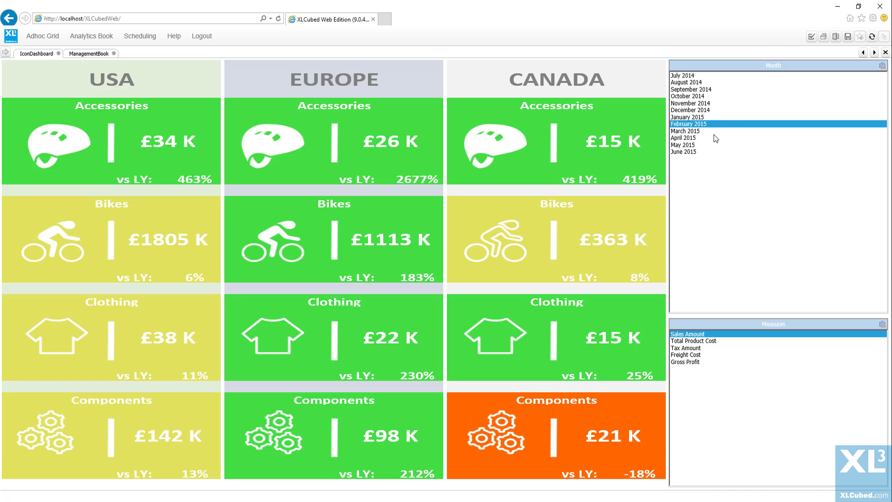
Switch the Month slicer from July 2014 to May 2015 on the icon dashboard
left_click(682, 75)
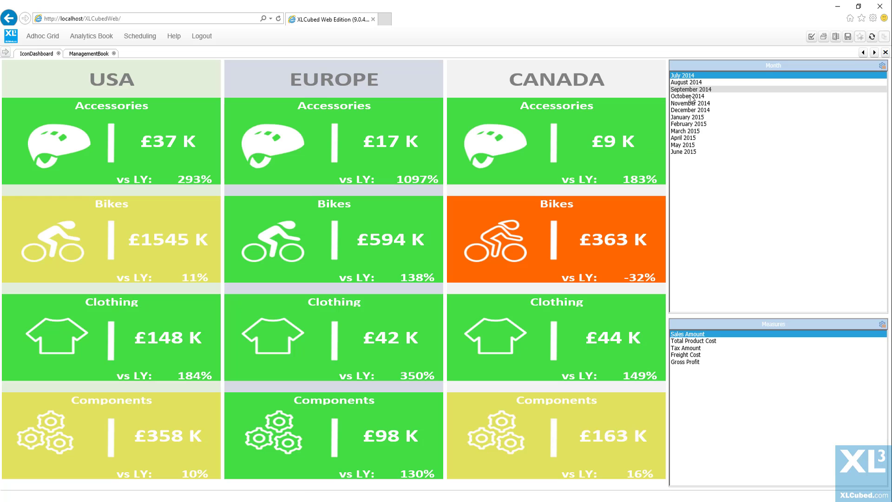
left_click(683, 145)
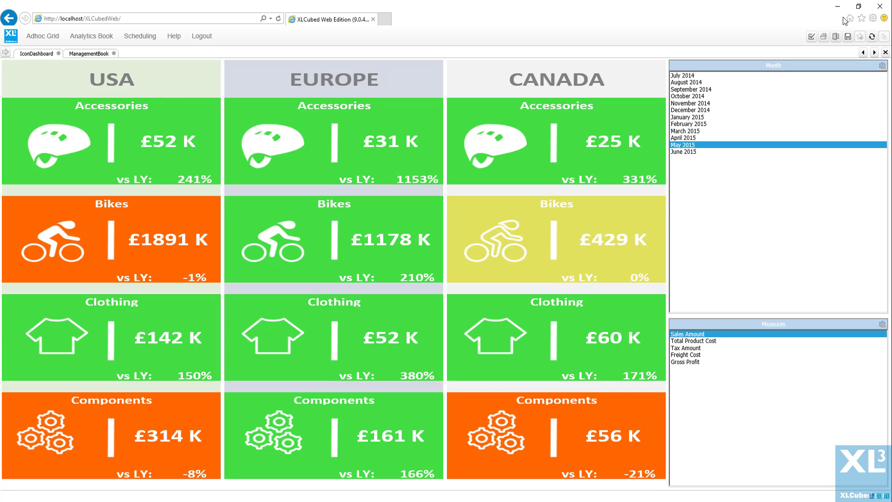